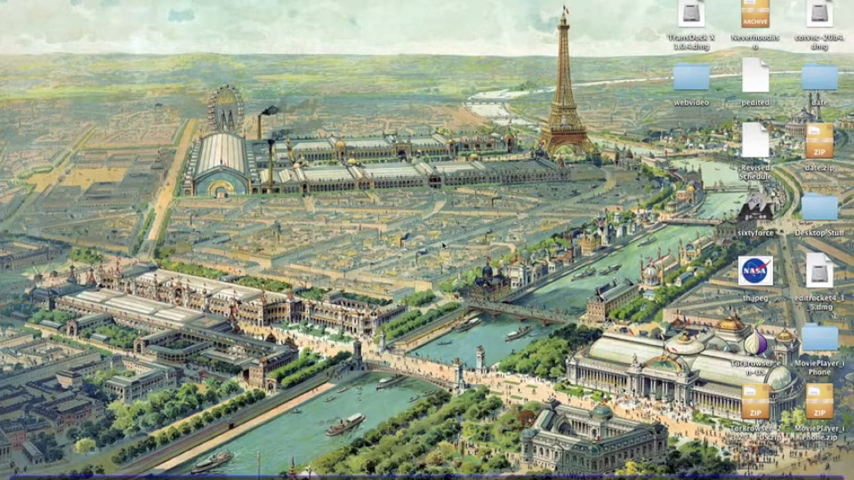
Step: Launch EditRocket from the downloaded disk image, approving the security warning
left_click(691, 80)
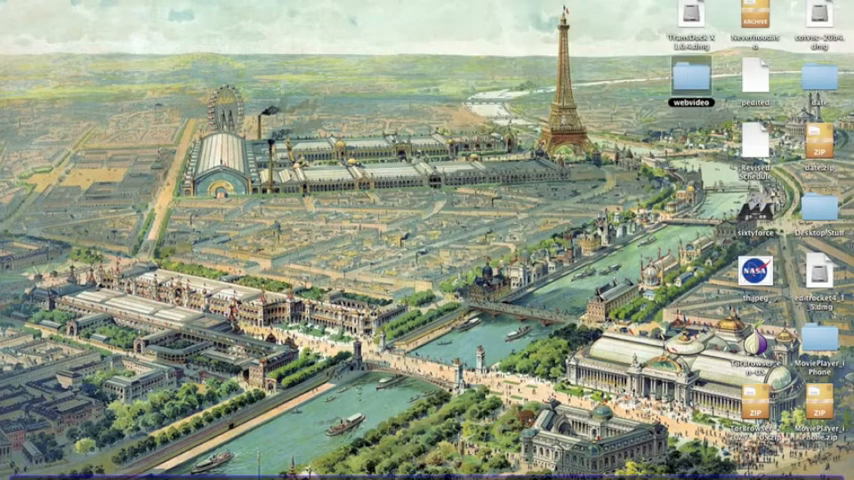
double_click(818, 270)
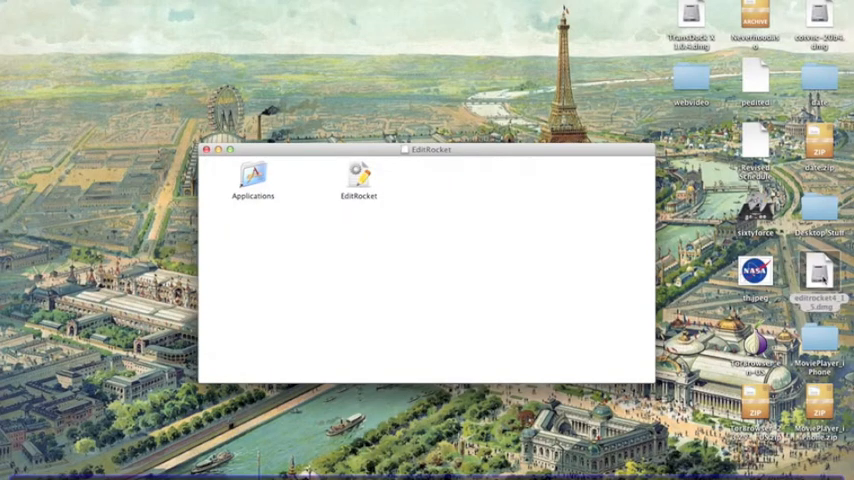
left_click(357, 180)
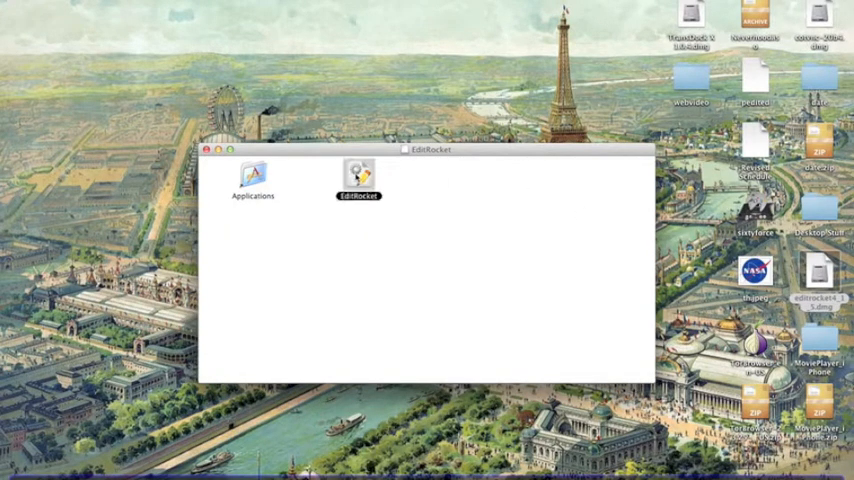
double_click(357, 175)
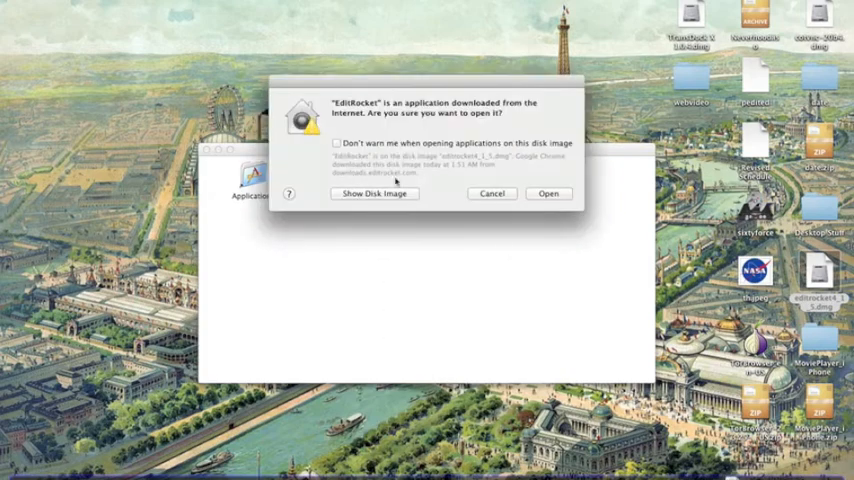
left_click(548, 193)
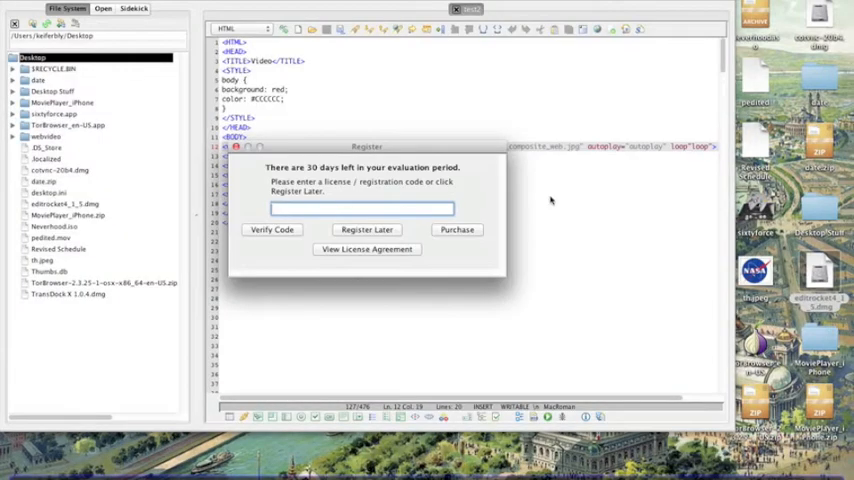
Step: Choose Register Later and dismiss the Tip of the Day
left_click(366, 229)
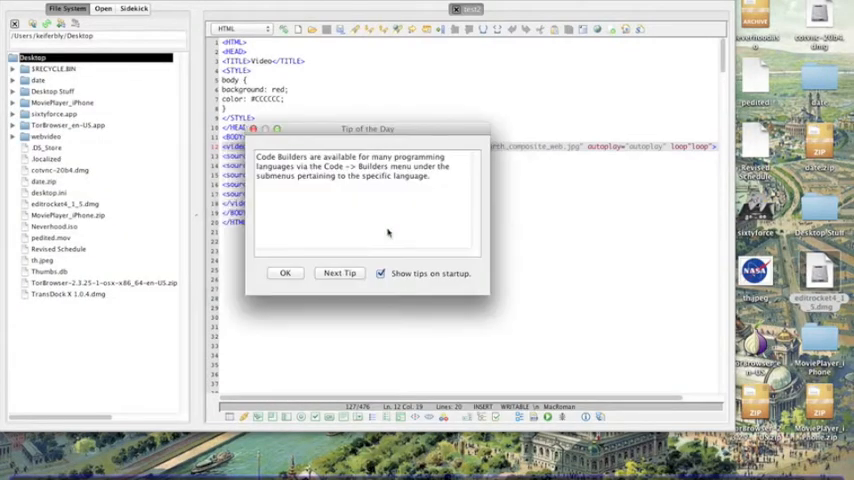
left_click(285, 273)
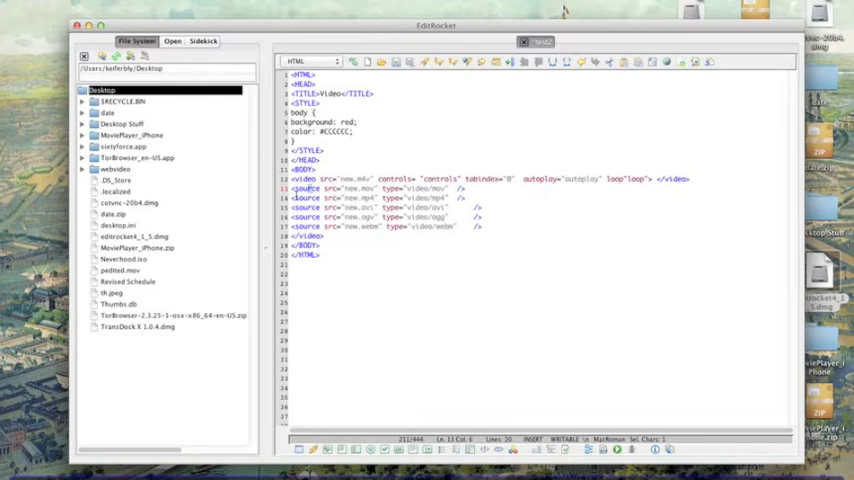
left_click_drag(291, 188, 456, 226)
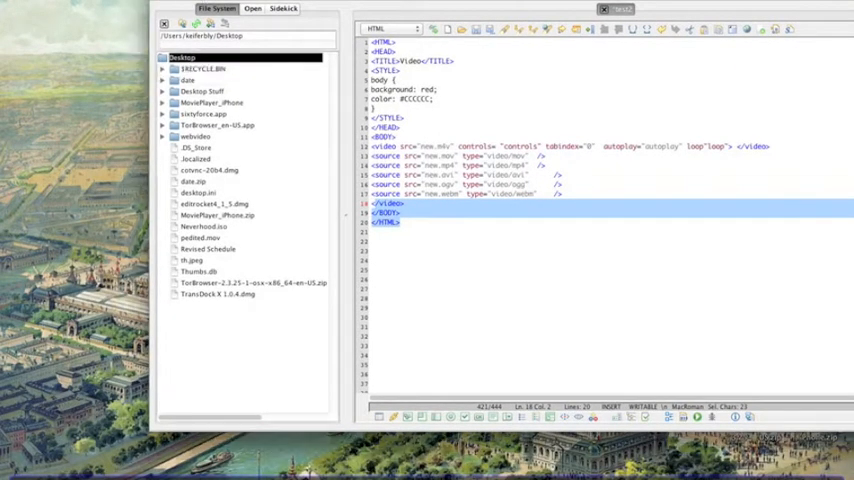
Step: Bring up the Save As dialog for the page, named testvideo in webvideo
left_click(200, 8)
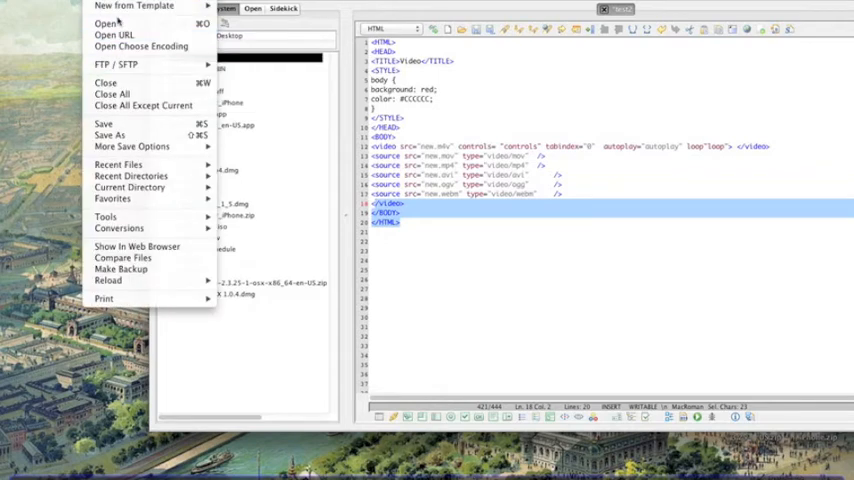
mouse_move(110, 135)
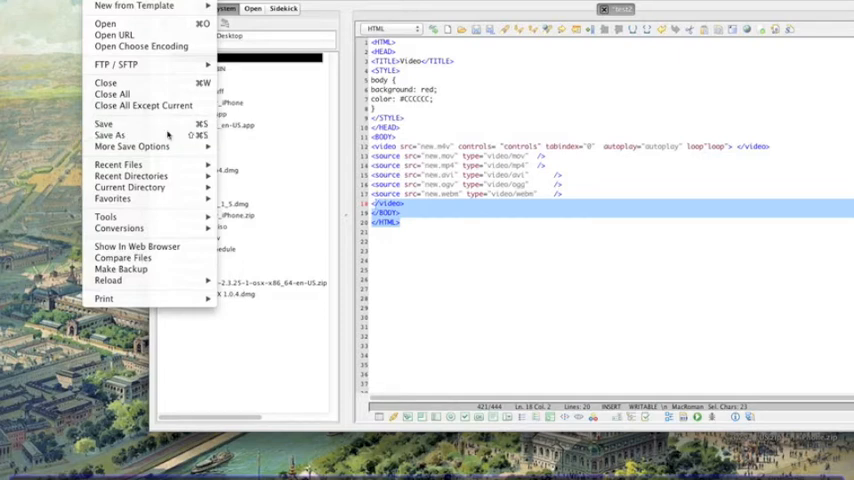
left_click(103, 123)
type("testvideo")
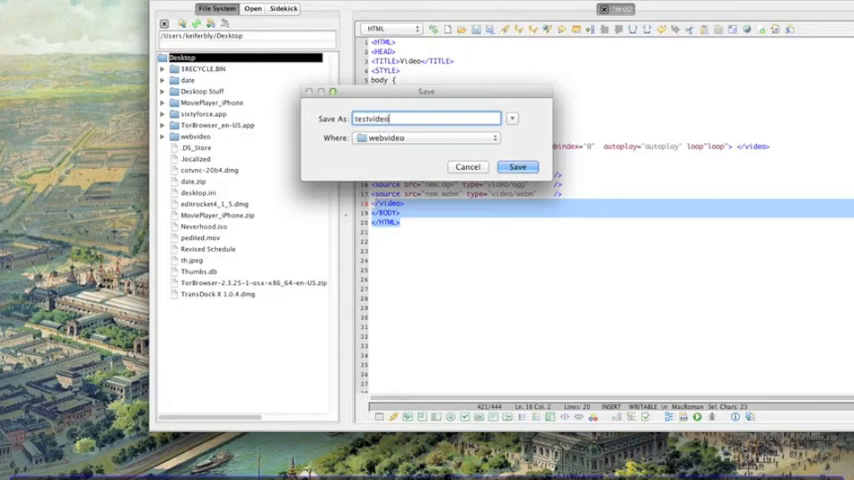
Step: Name the file 'testvideonamed' and save it in the webvideo folder
type("named")
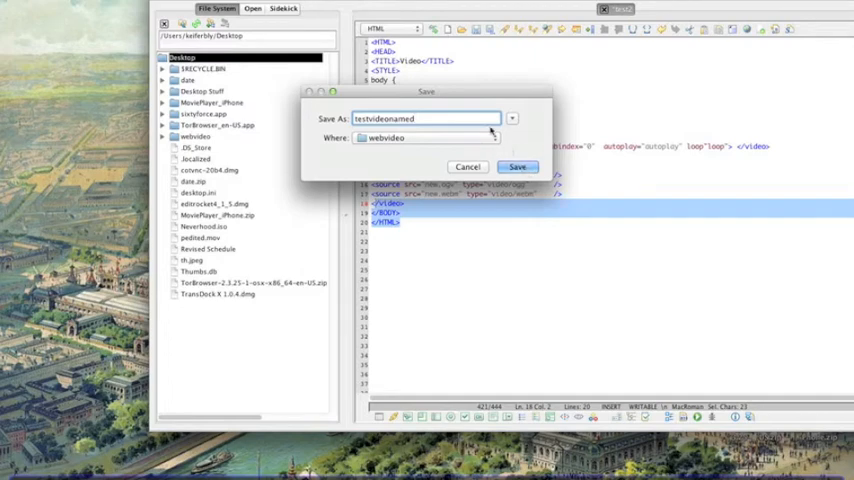
left_click(517, 167)
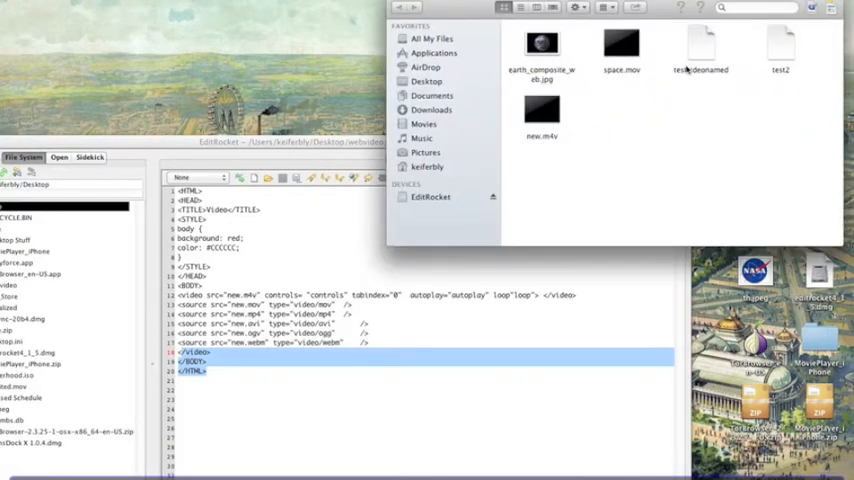
left_click(701, 45)
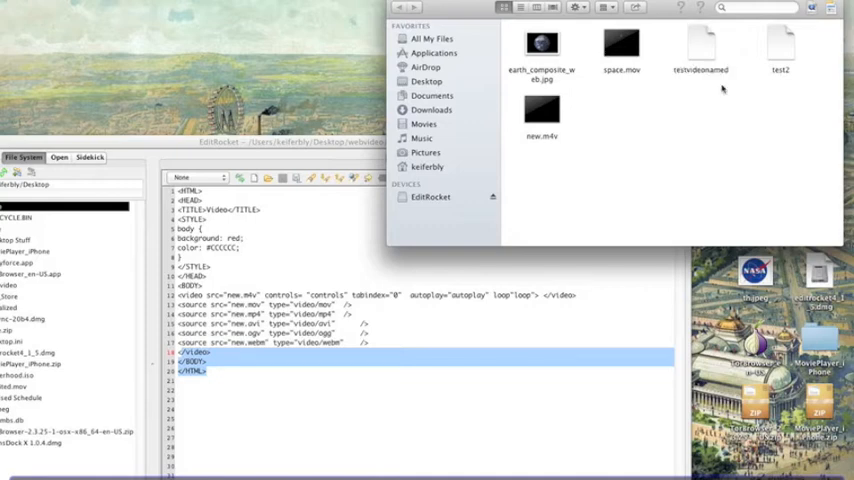
Step: Open testvideonamed in Chrome and play its video using the player controls
double_click(700, 47)
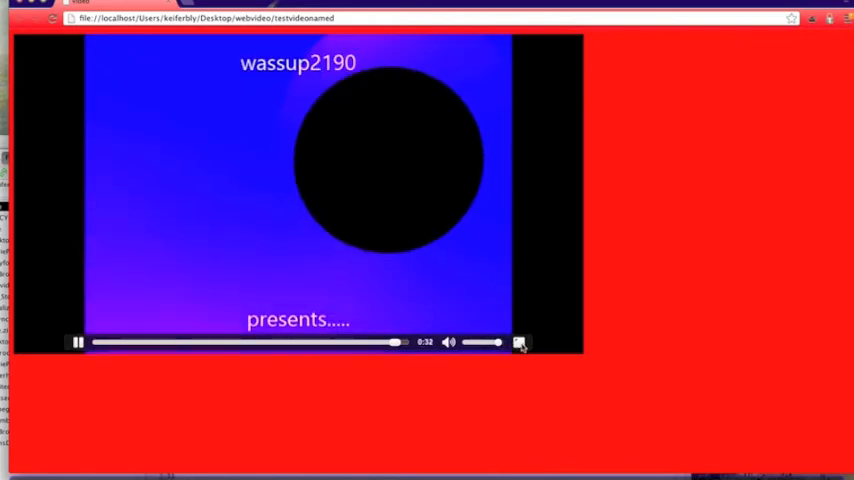
left_click(78, 342)
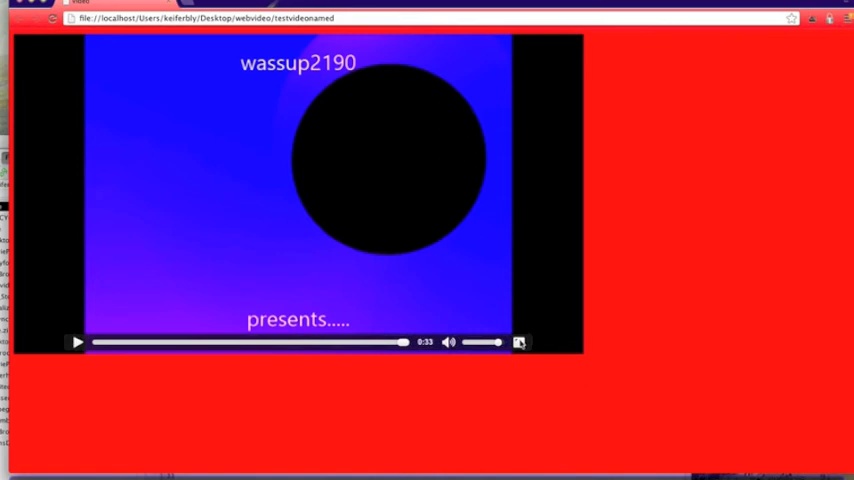
left_click(520, 342)
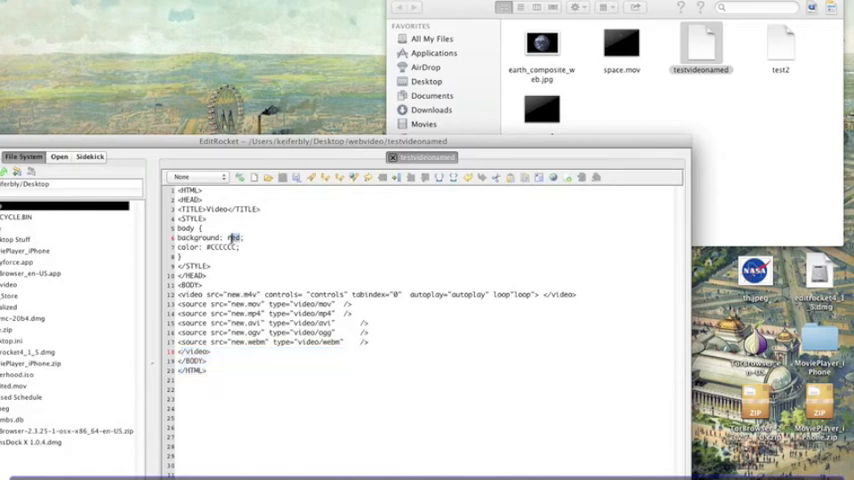
Step: Replace 'red' with 'blue' in the body background style
double_click(233, 238)
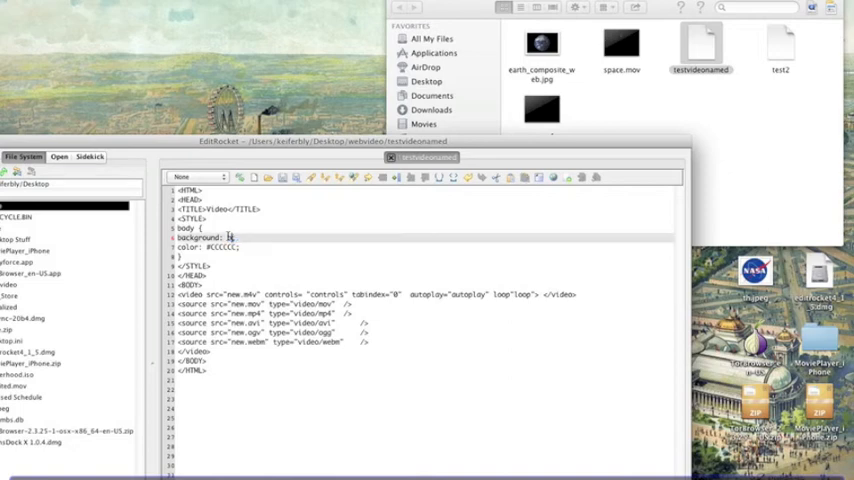
type("blue")
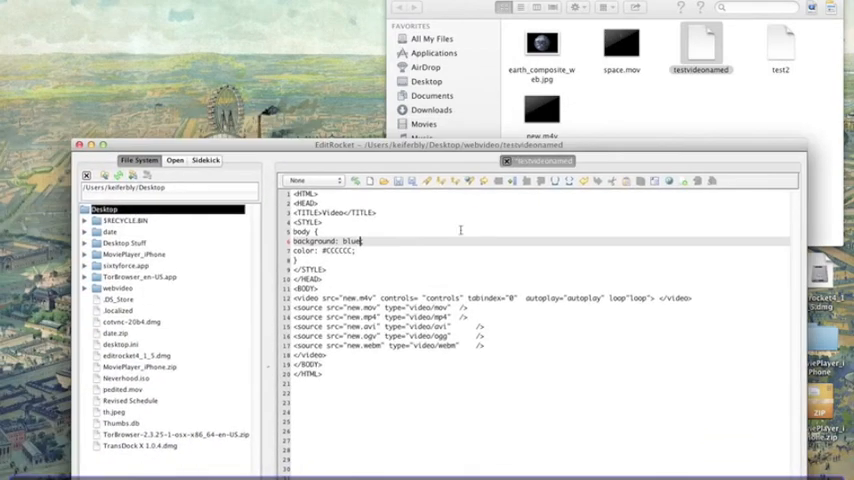
mouse_move(479, 218)
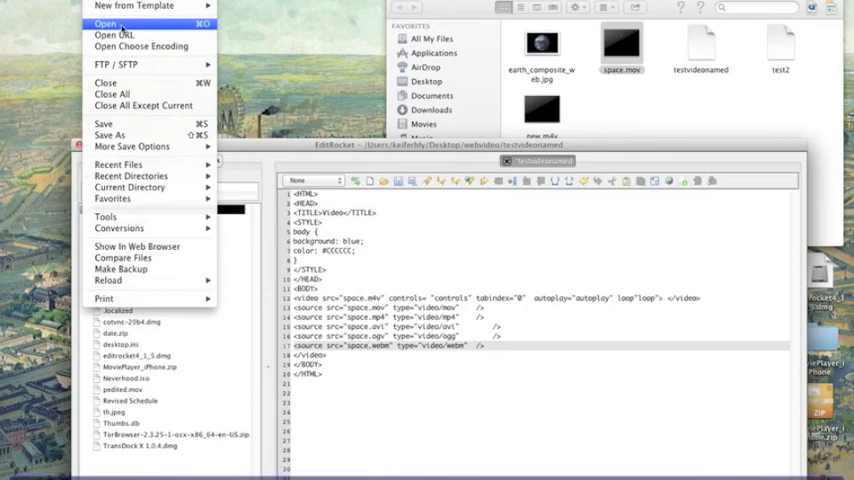
mouse_move(110, 135)
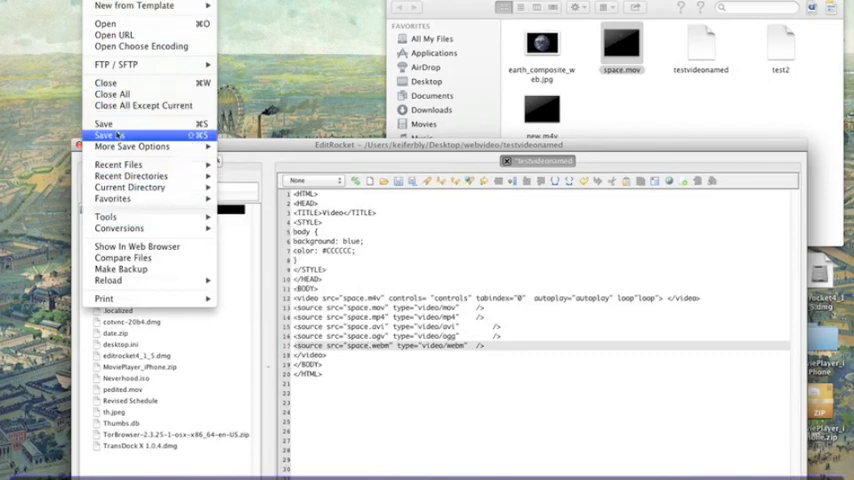
Step: Save the page as testvideospace, replacing the existing file
left_click(103, 135)
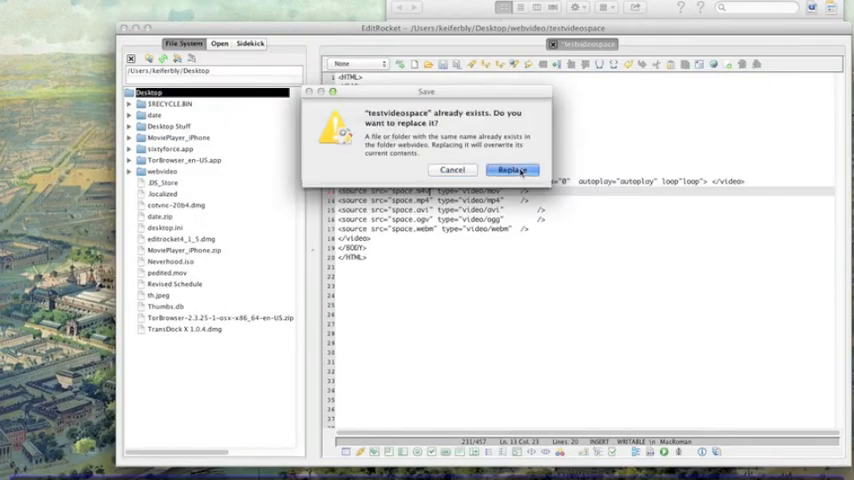
left_click(512, 169)
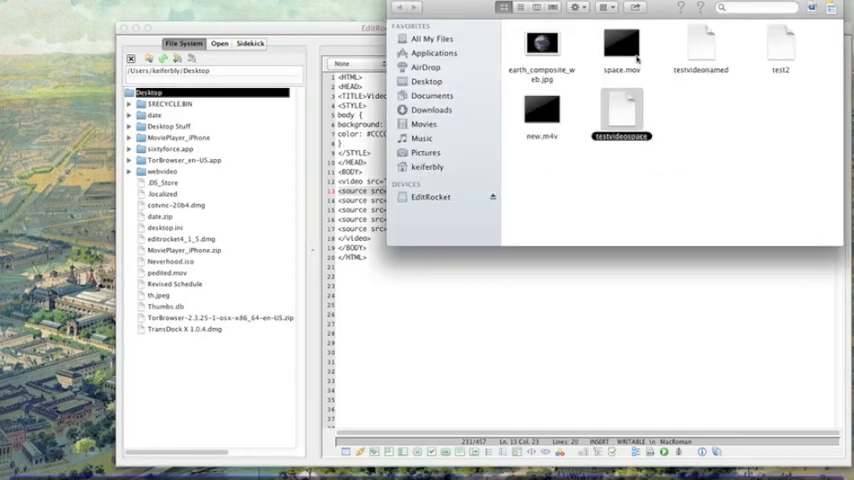
double_click(621, 115)
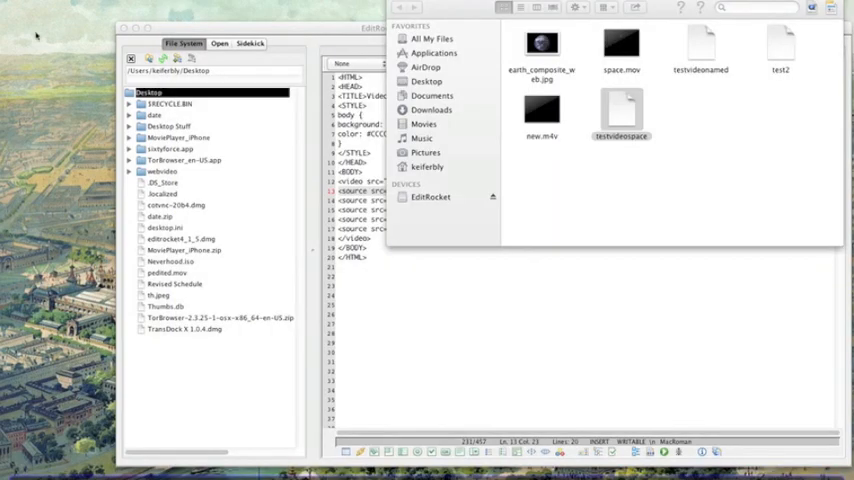
mouse_move(310, 48)
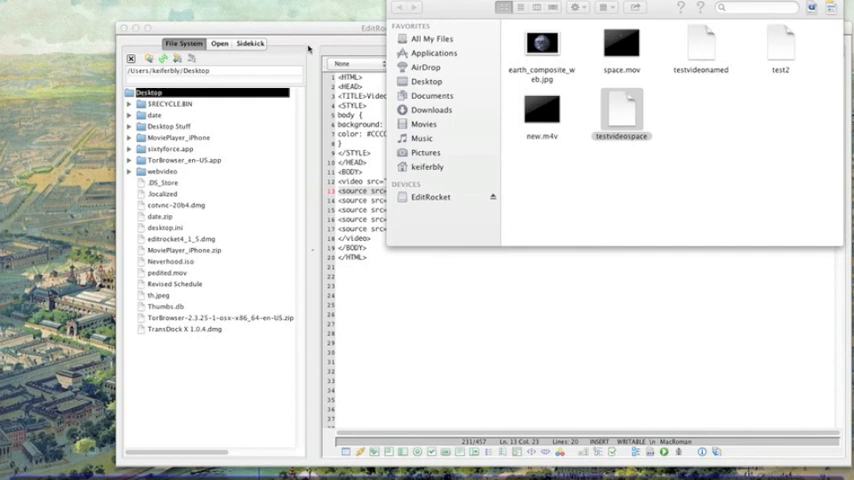